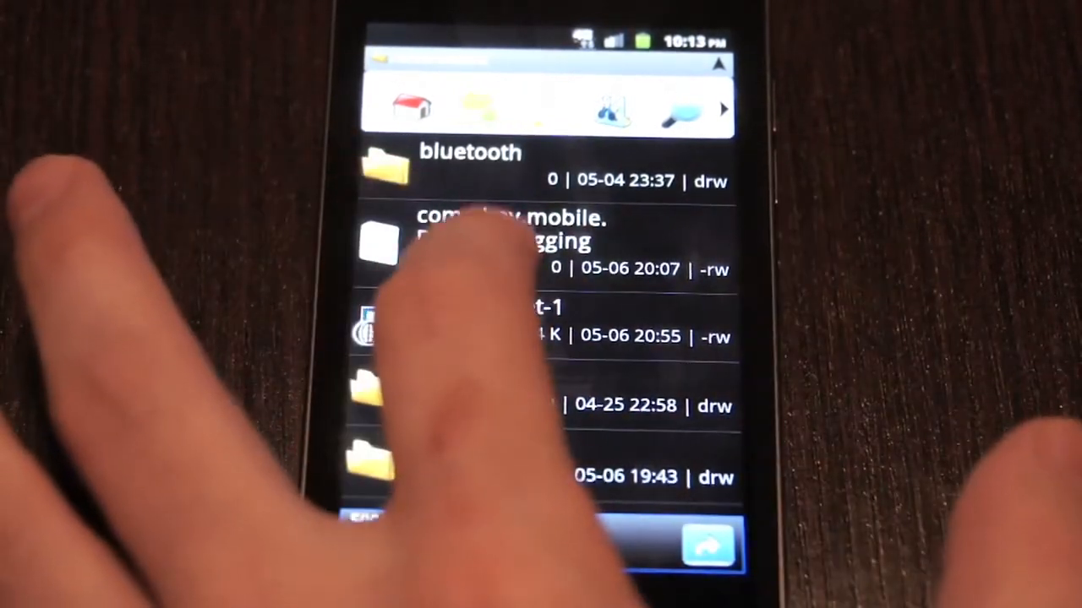
Install the PdaNet .apk from /mnt/sdcard and return to the home screen
click(498, 246)
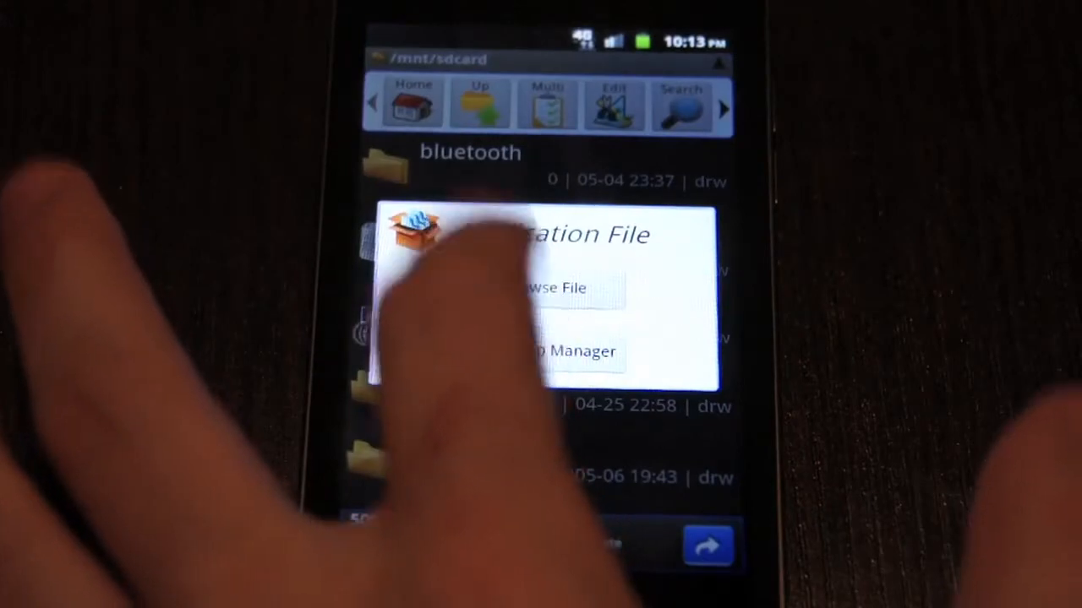
click(554, 287)
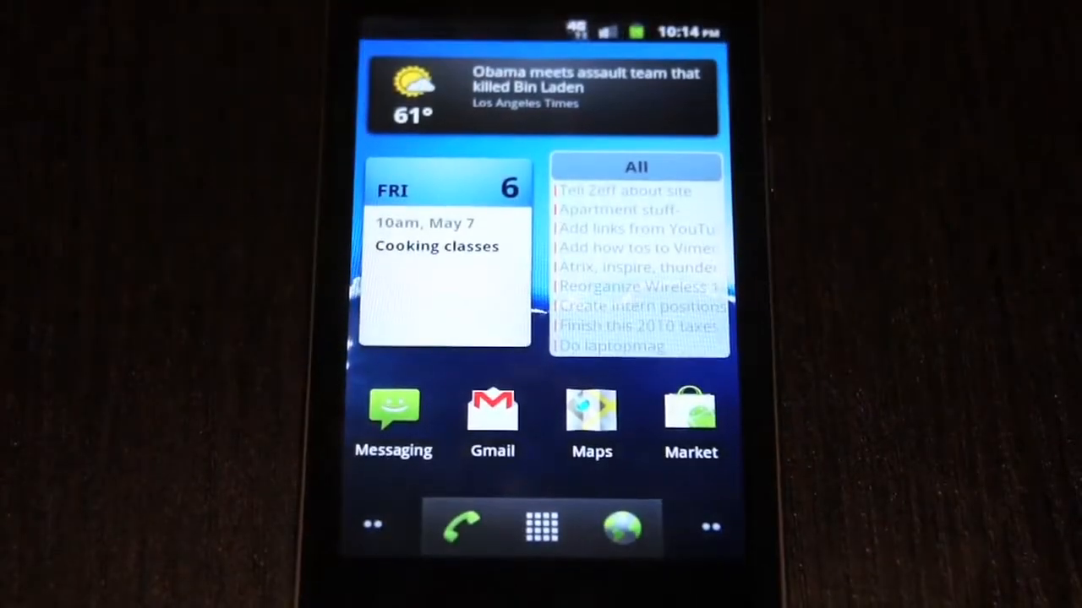
Launch PdaNet from the app drawer
click(541, 524)
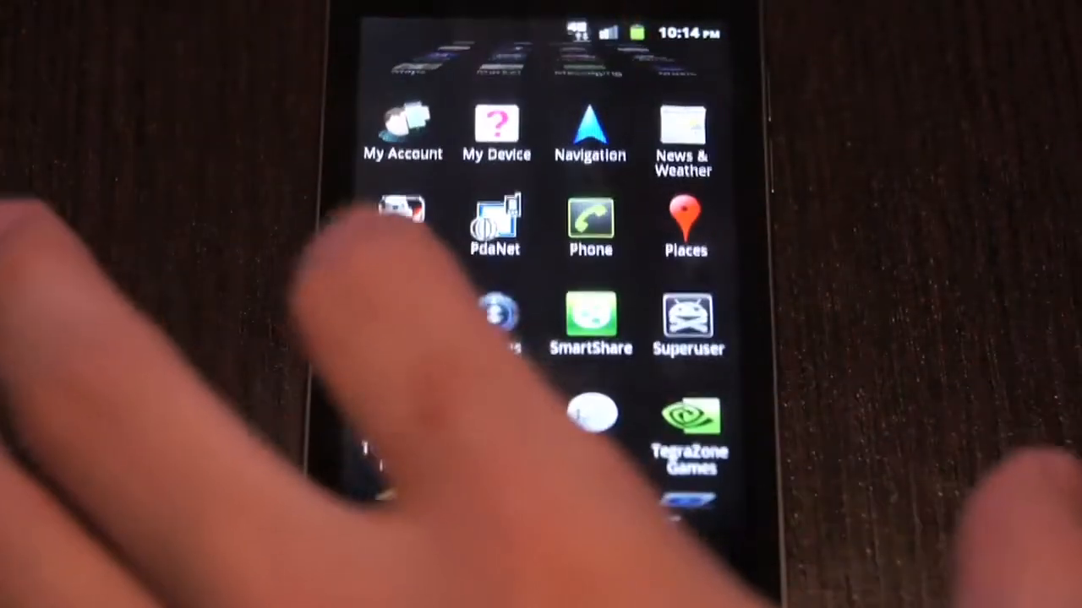
click(496, 220)
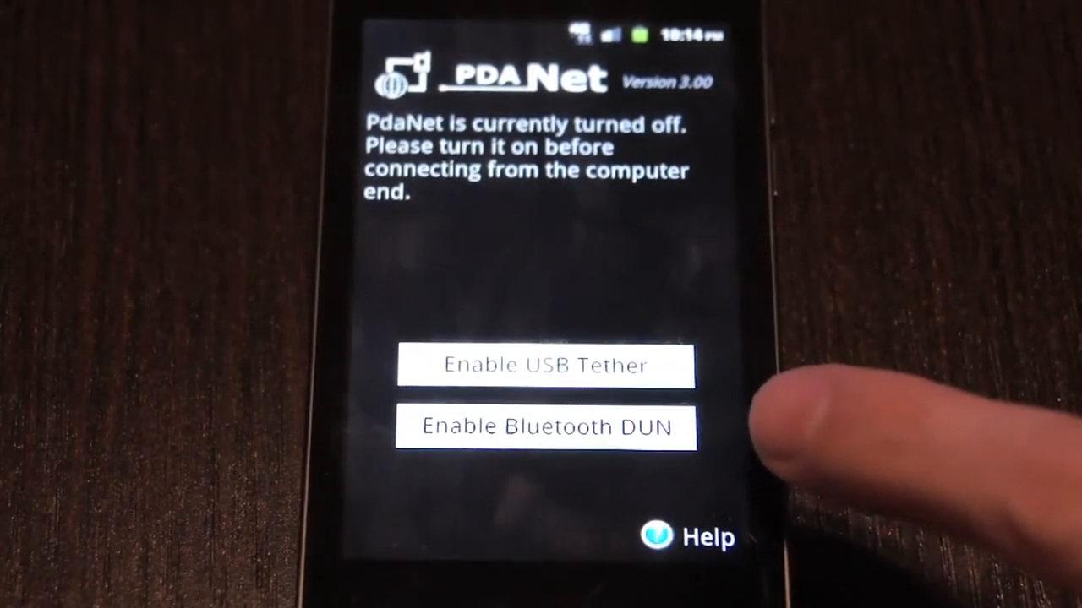
mouse_move(828, 354)
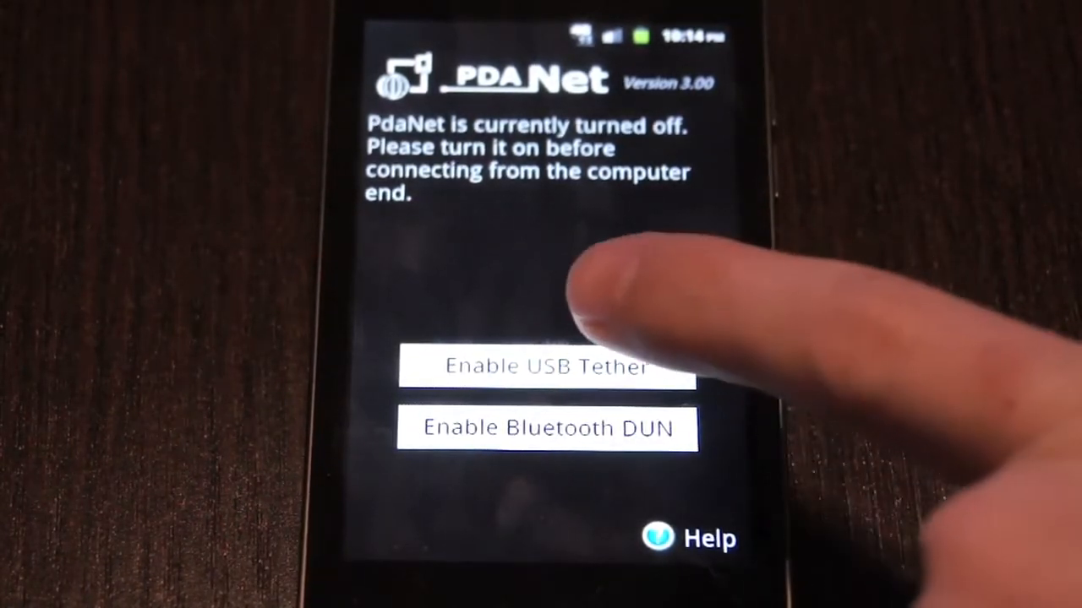
Enable USB Tether and answer 'No, installed' to the desktop client prompt
click(547, 365)
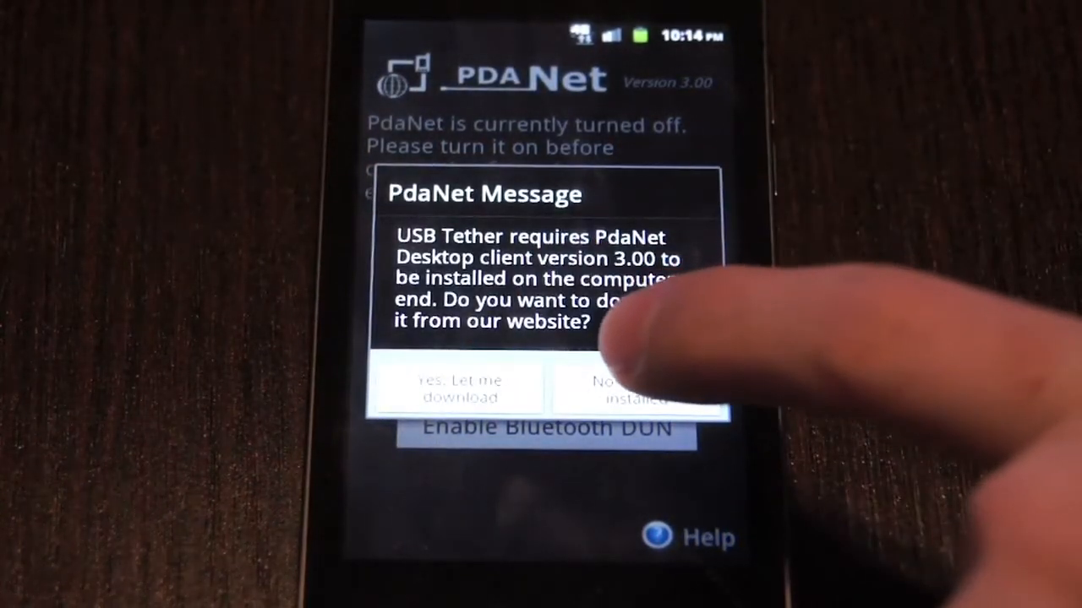
click(646, 385)
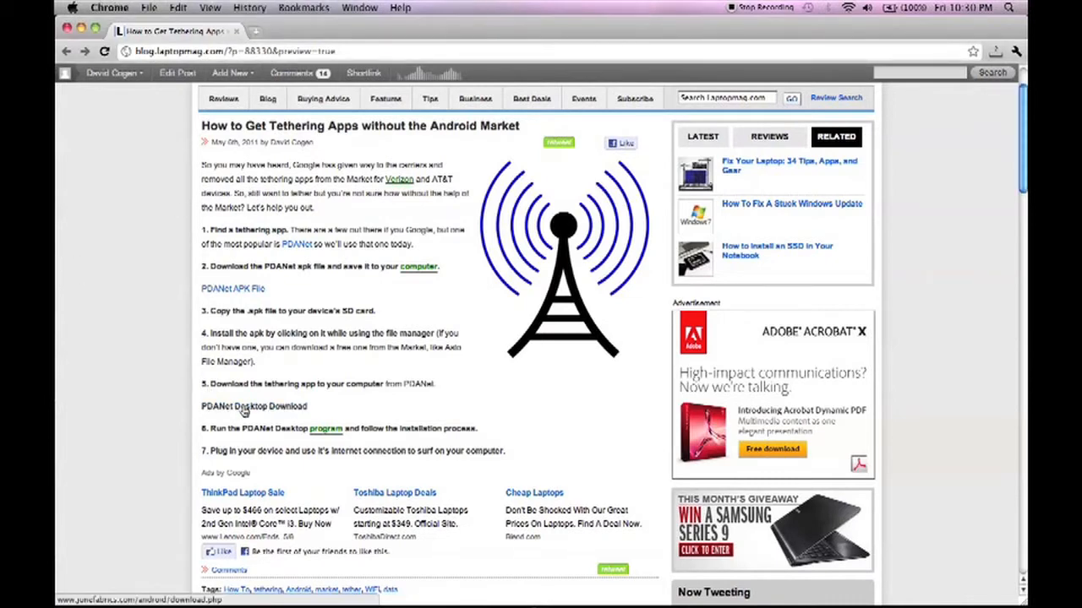
Follow the 'PdaNet Desktop Download' link to the junefabrics installer page
click(254, 405)
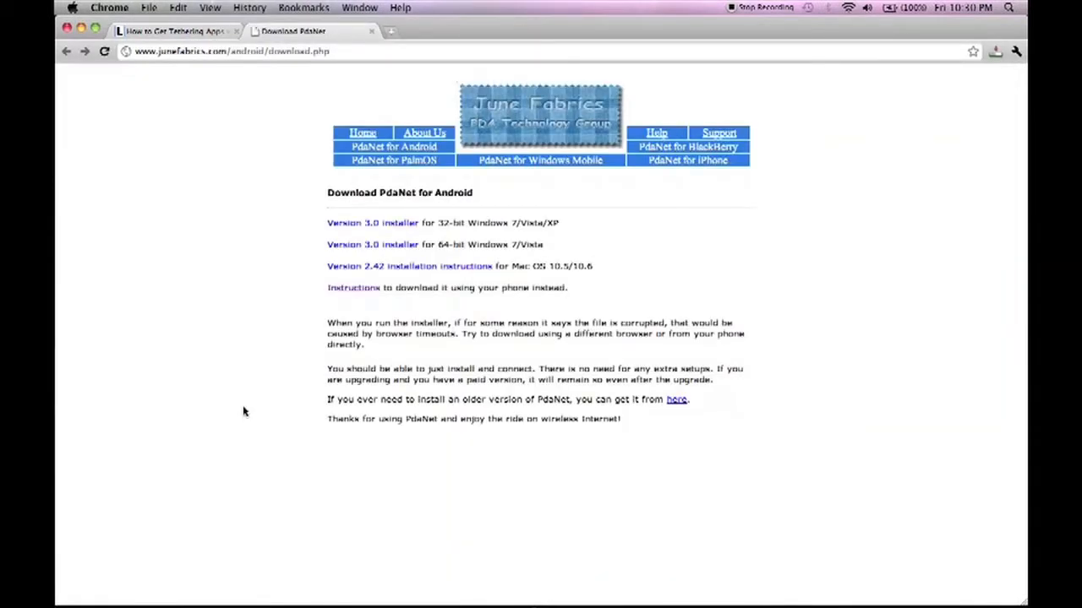
mouse_move(634, 294)
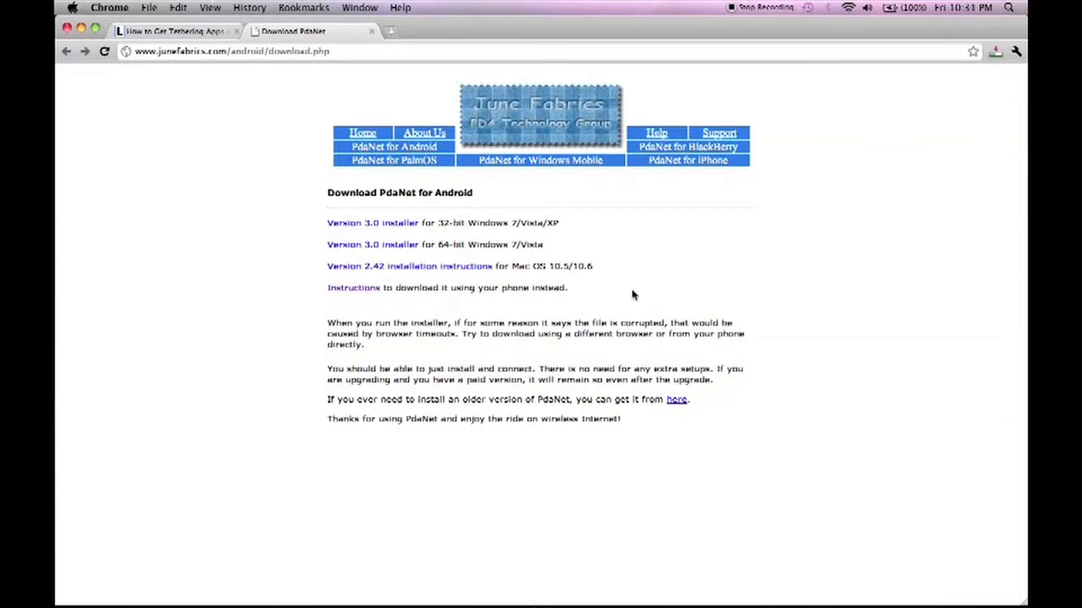
mouse_move(448, 235)
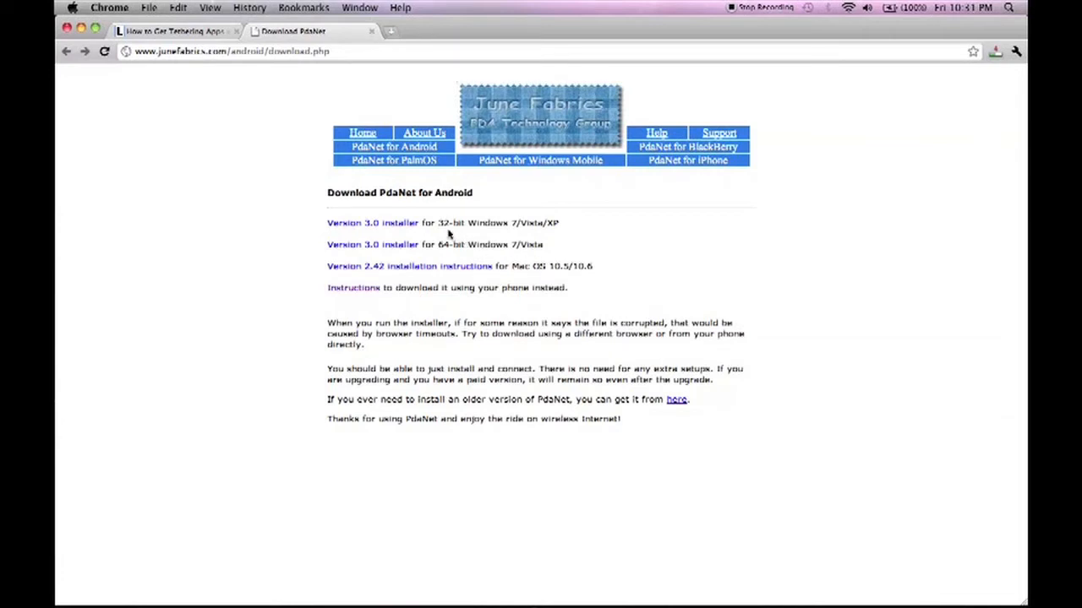
mouse_move(409, 267)
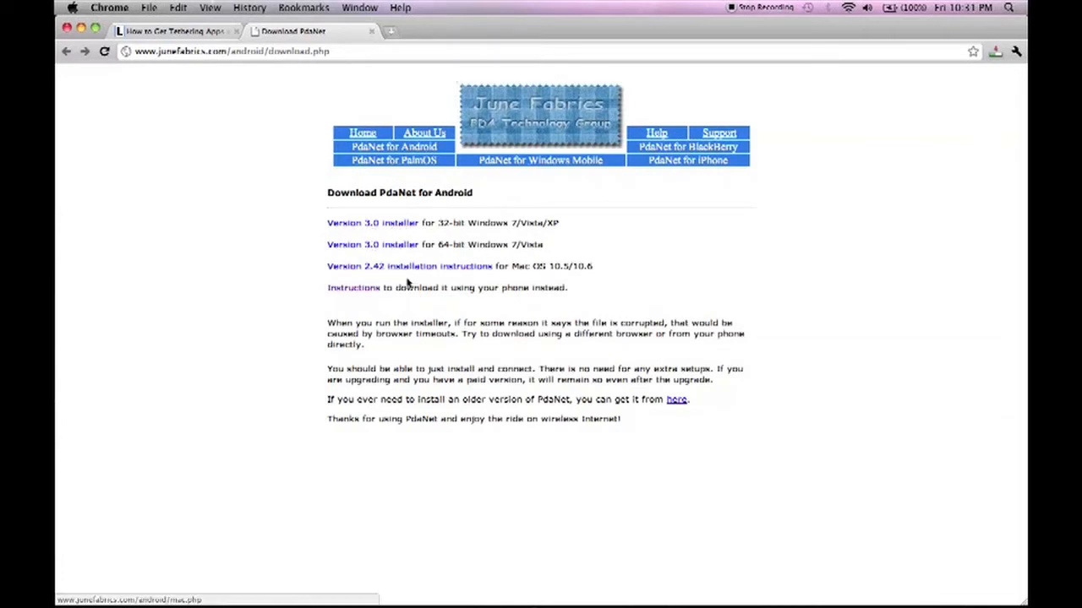